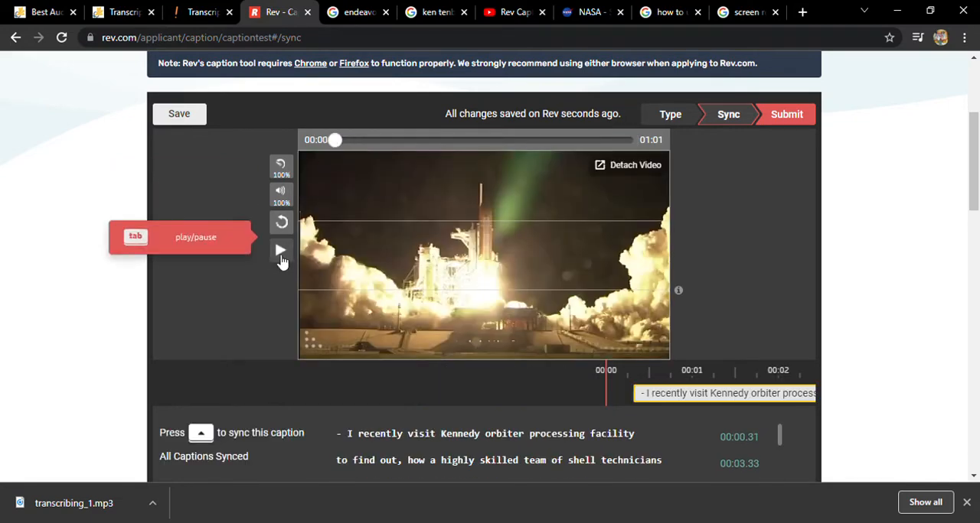
Play the launch video and sync captions through the Vehicle Assembly Building line at 00:32.58
click(281, 250)
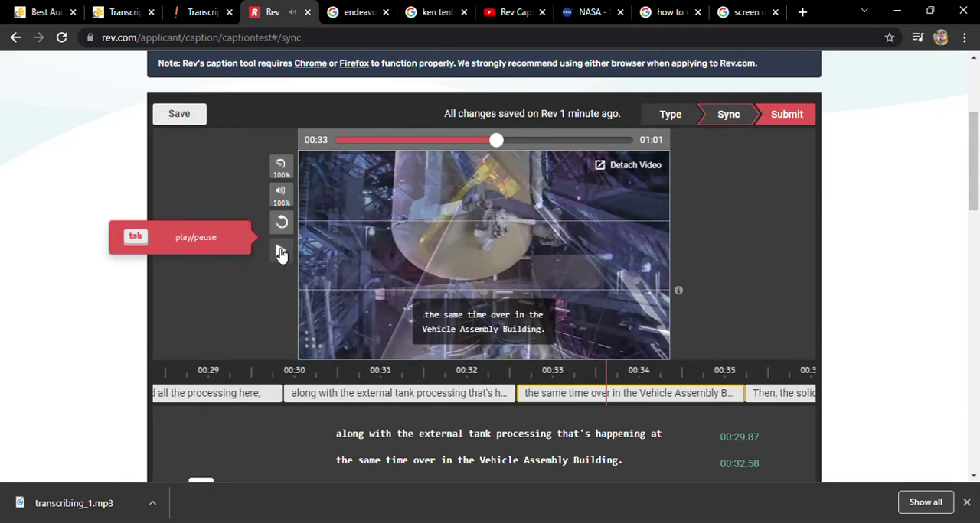
Sync the solid rocket booster caption at 00:35.23, pausing and resuming playback
click(281, 251)
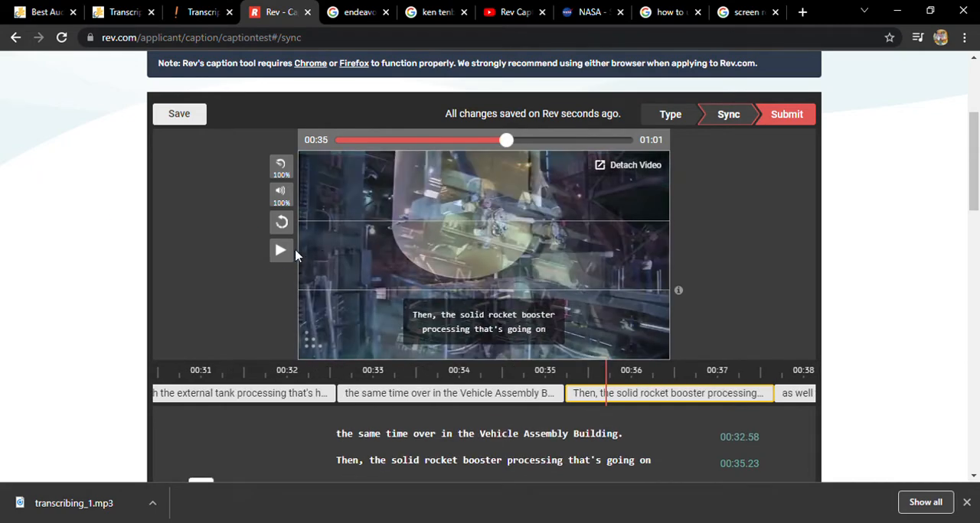
click(280, 251)
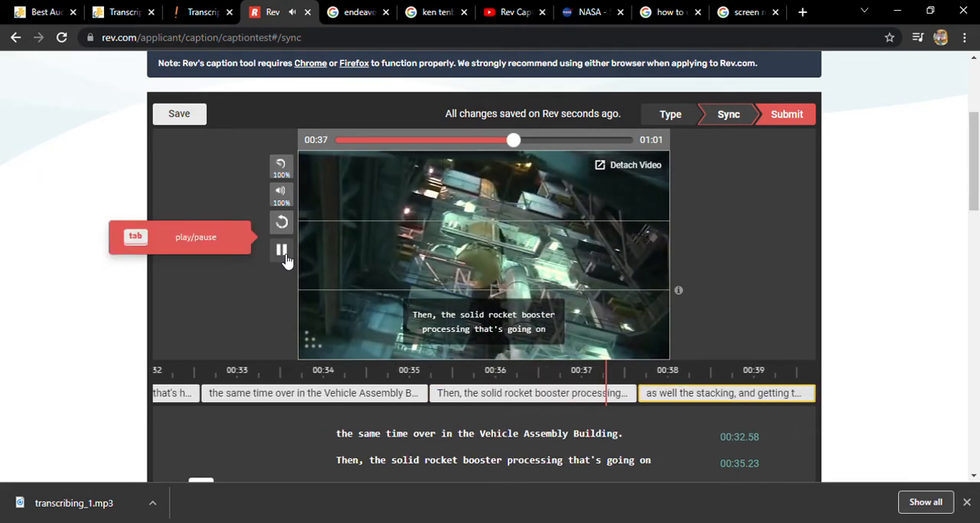